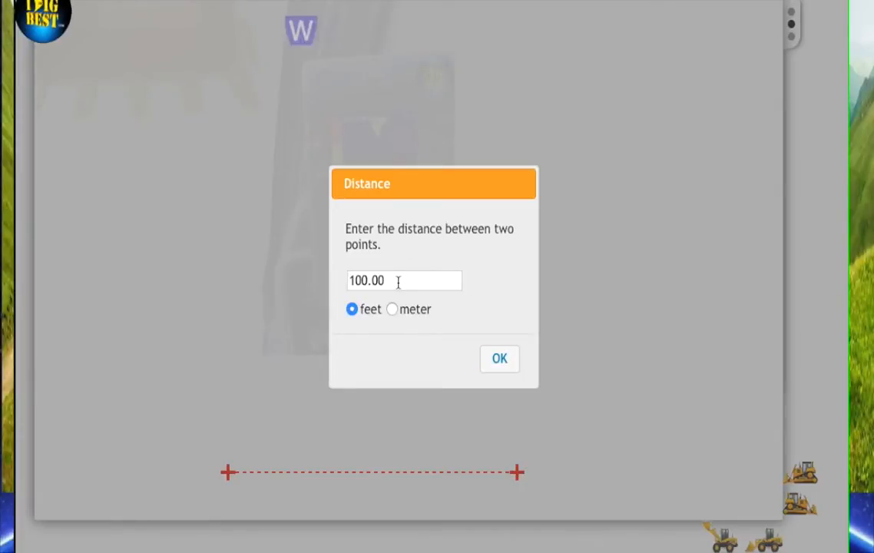
Enter 60.00 feet as the distance between the two reference stakes.
type("6.00")
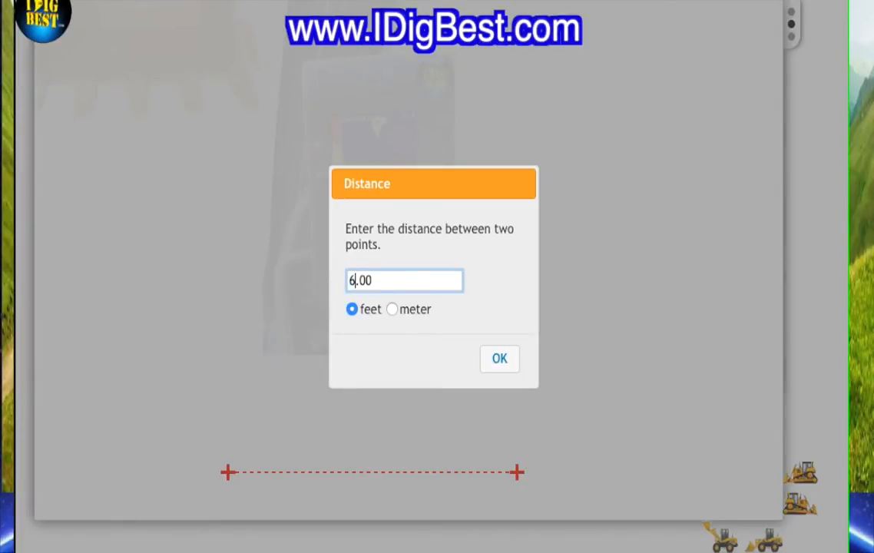
left_click(499, 359)
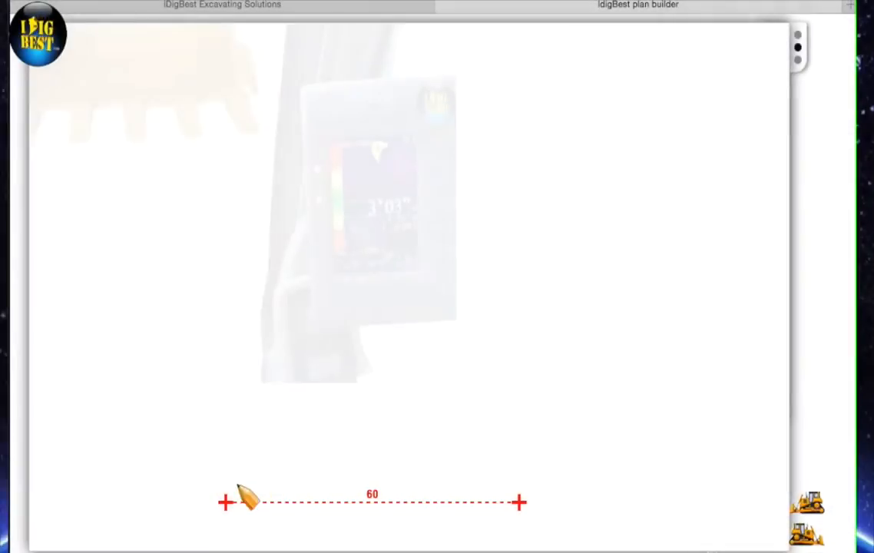
Place a starting point about 10 feet above the left stake and leave the Line Distance prompt unchanged.
left_click_drag(227, 504, 234, 448)
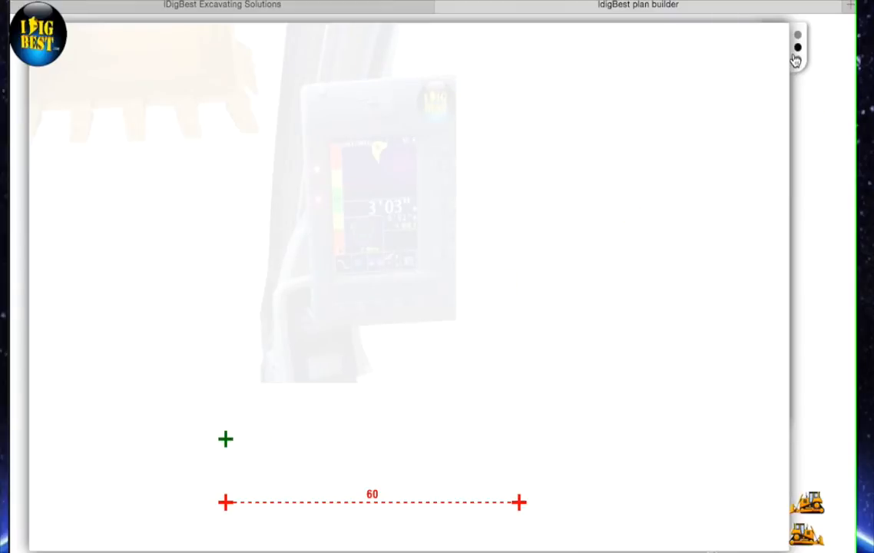
left_click(796, 48)
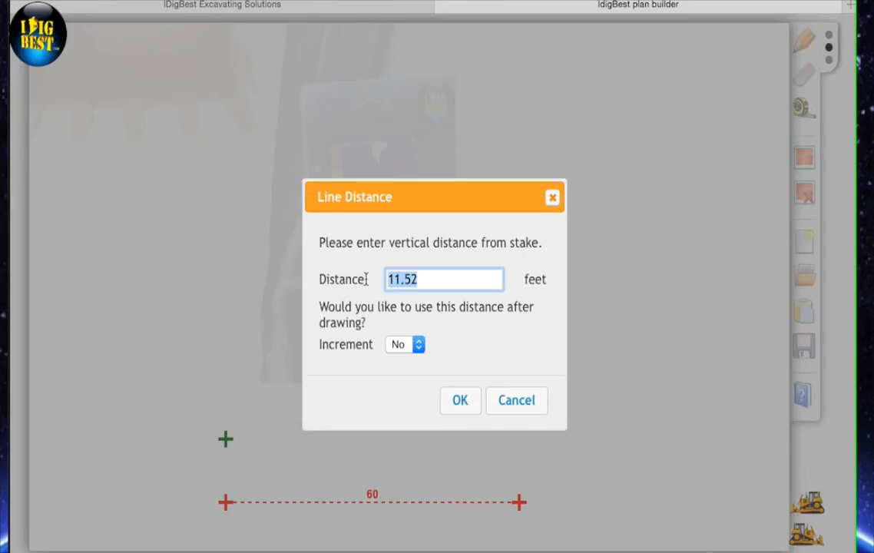
type("10.00")
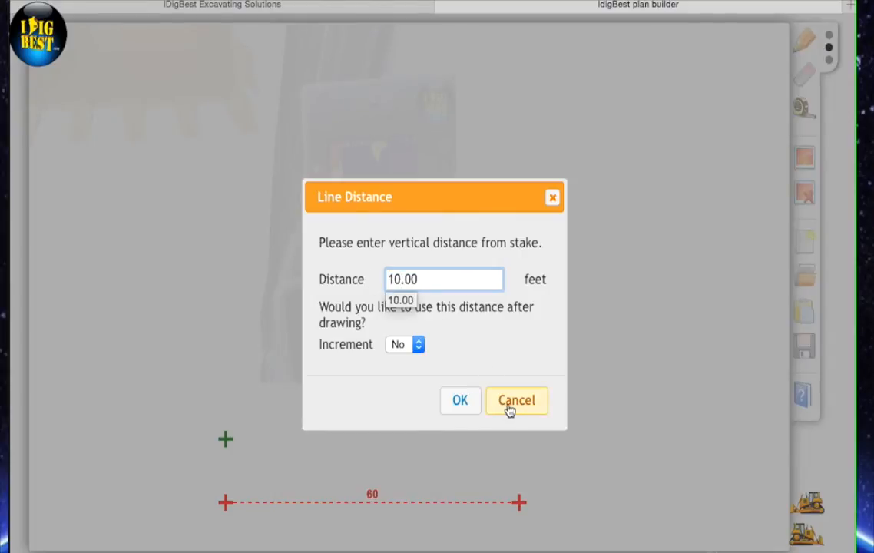
left_click(516, 399)
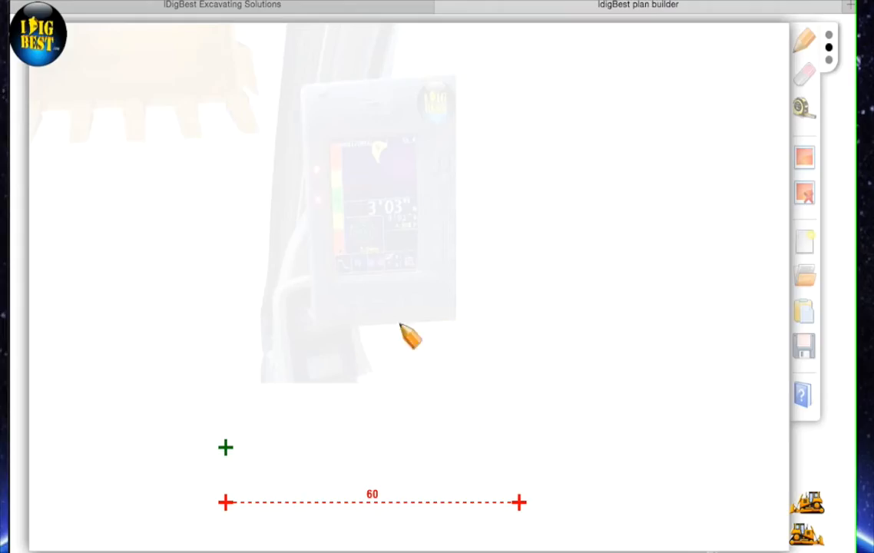
Draw the 45-foot left side upward and continue the outline across the top.
left_click_drag(225, 447, 225, 252)
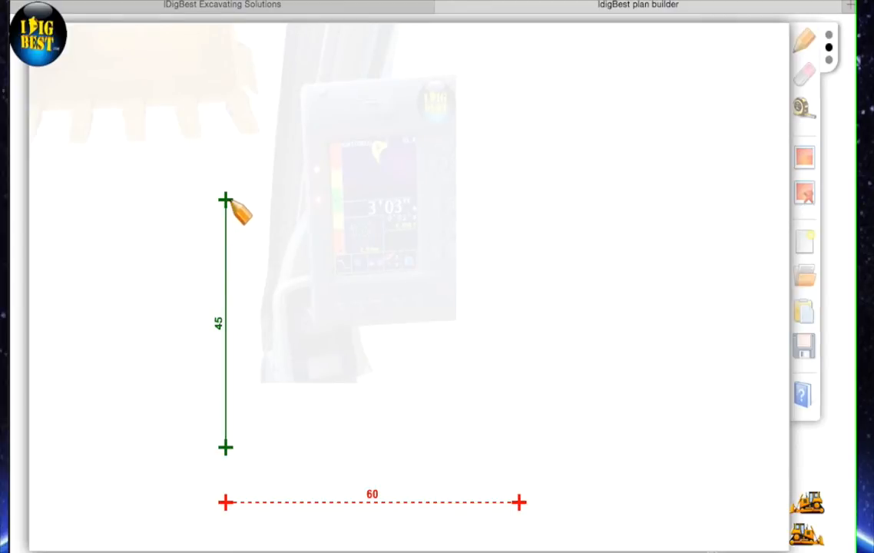
left_click_drag(226, 201, 461, 203)
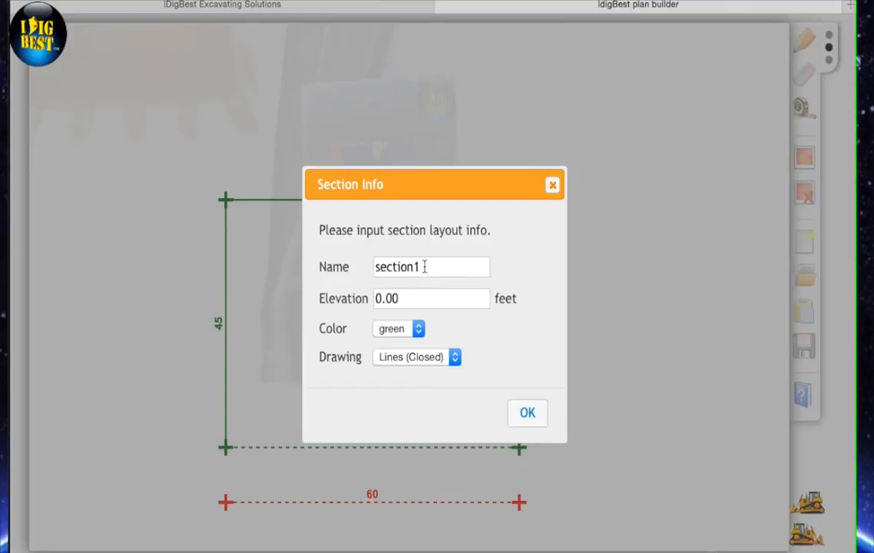
Name the section basement, set elevation -9.66 feet and colour red.
type("bas")
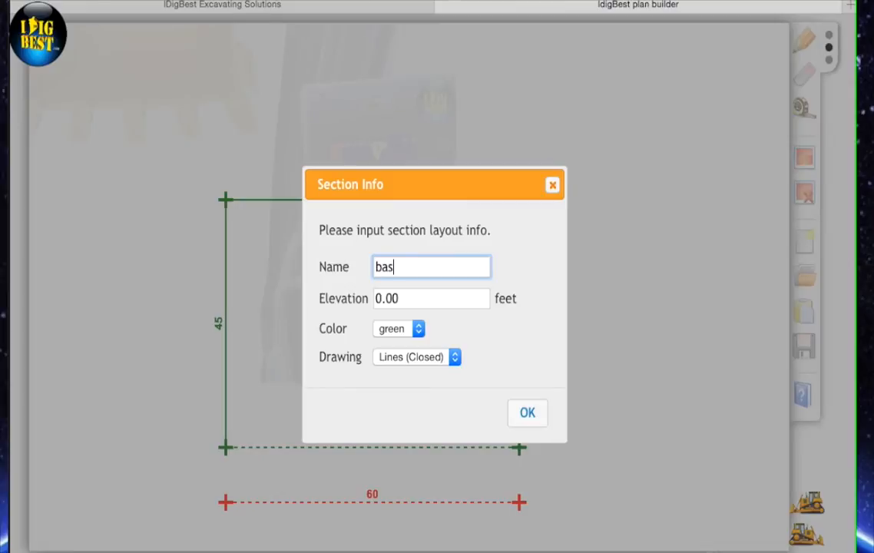
type("em")
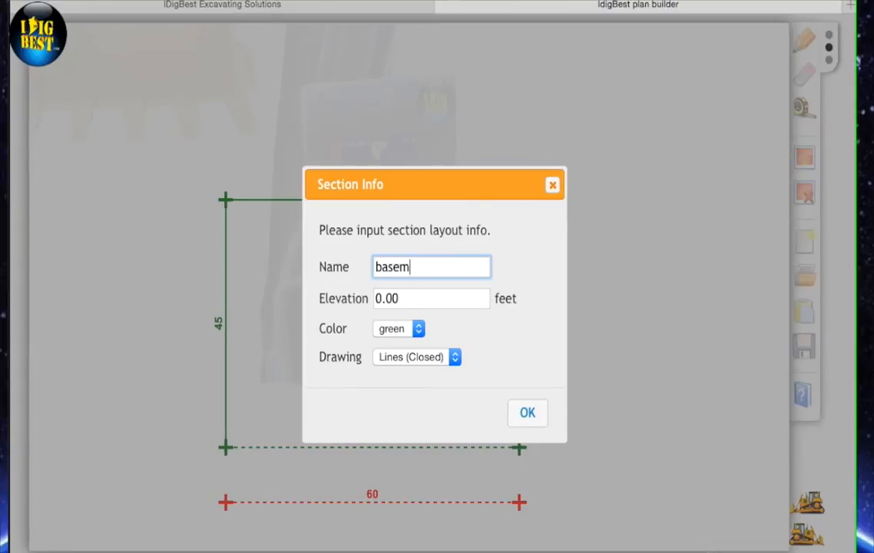
type("ent")
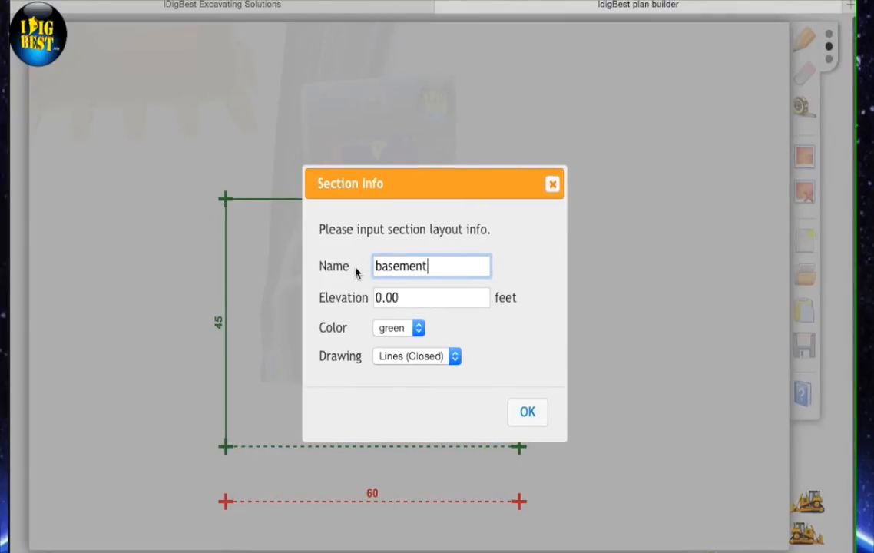
left_click(430, 298)
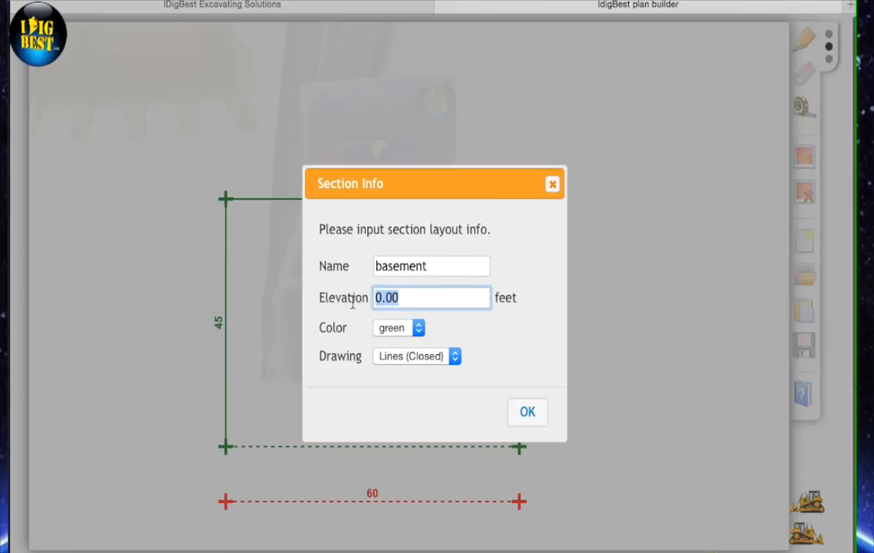
type("-9")
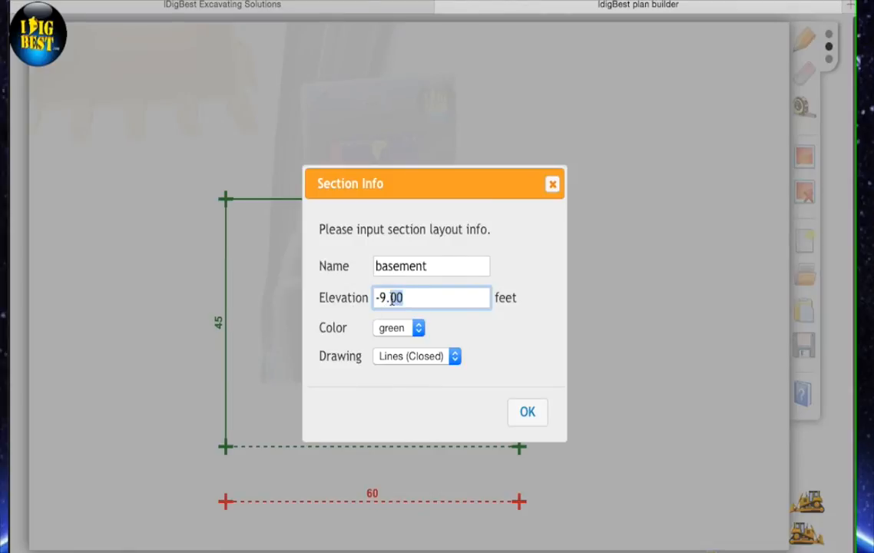
type("-9.66")
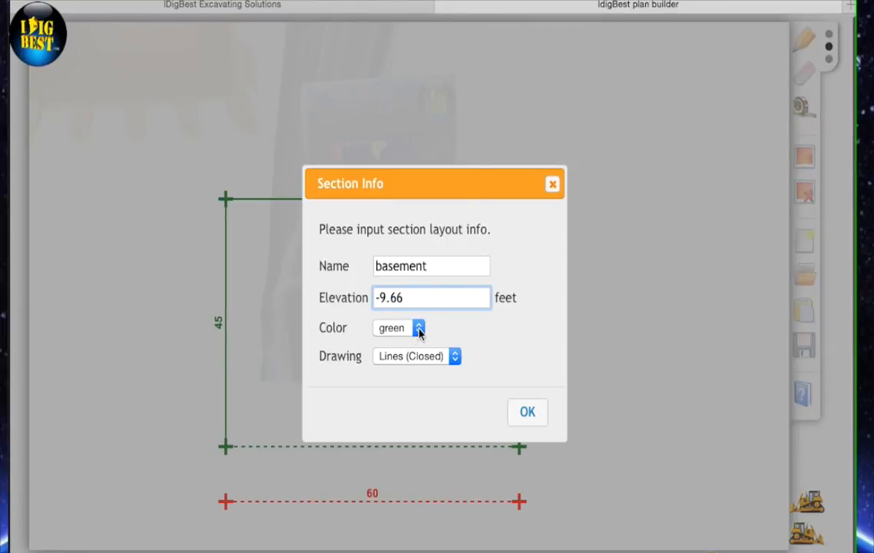
left_click(398, 327)
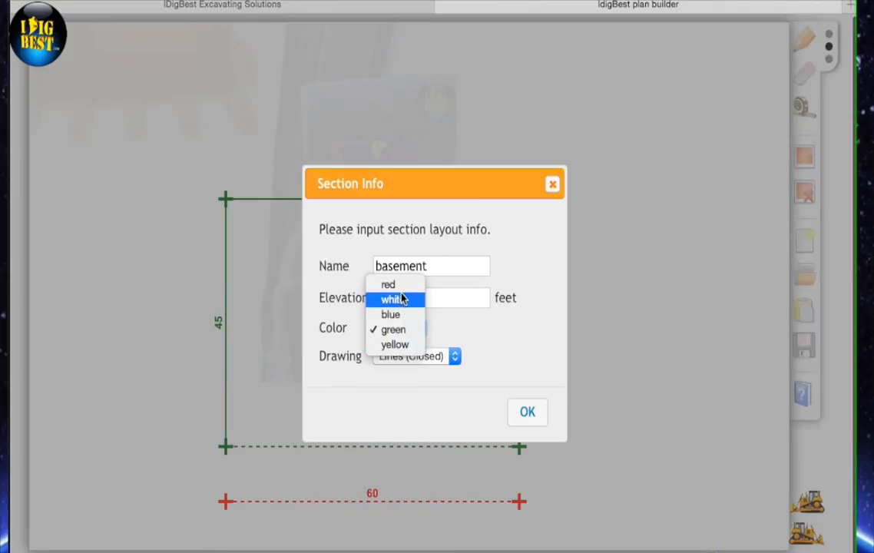
left_click(387, 284)
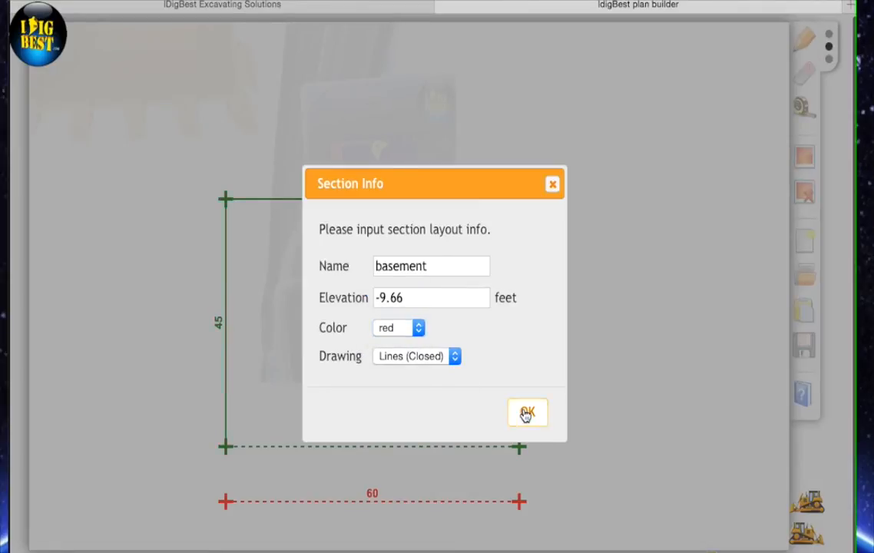
left_click(527, 412)
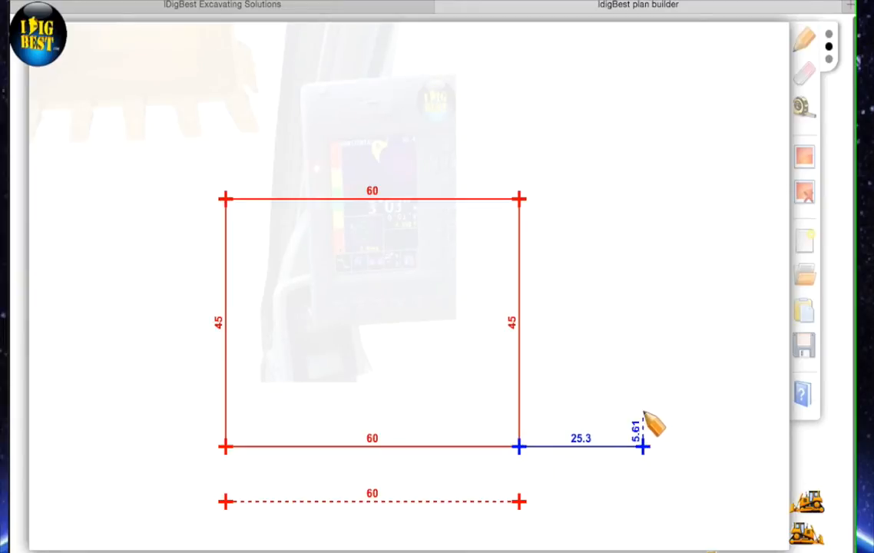
Draw the vertical side from the basement's lower right corner and set its length to 25.00 feet.
left_click_drag(644, 445, 645, 326)
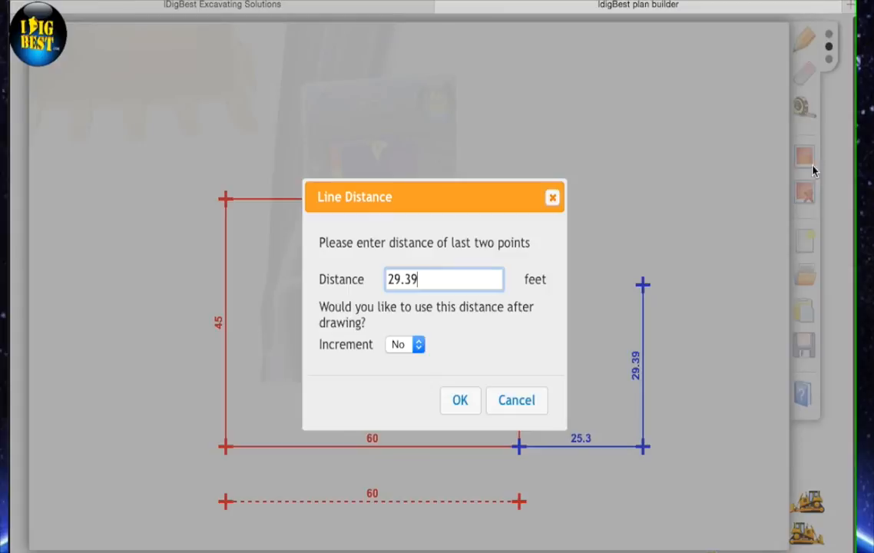
triple_click(443, 279)
type("25")
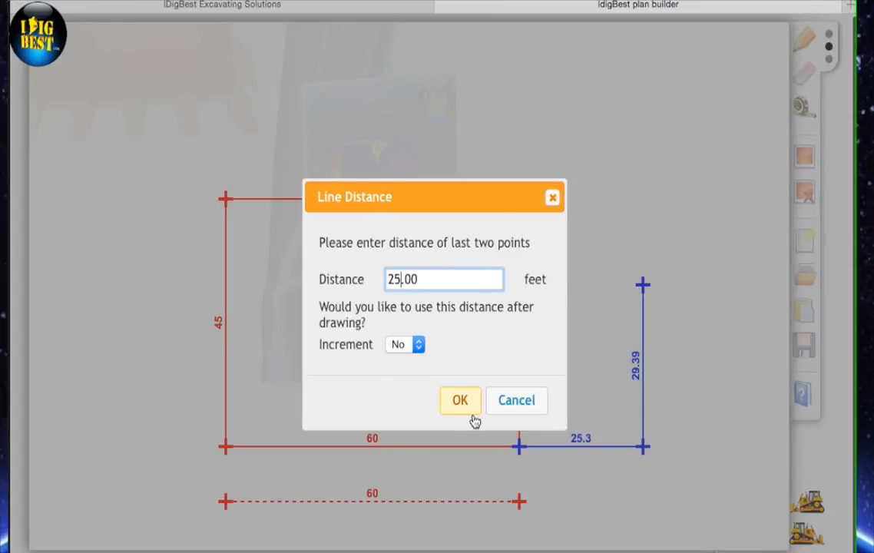
left_click(459, 399)
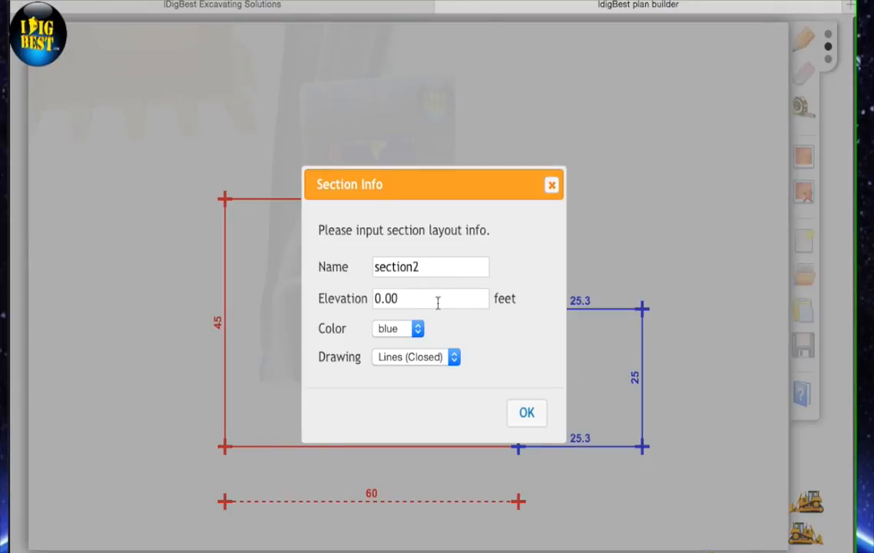
Set the second section to green at -3.33 feet elevation drawn with open lines.
left_click(398, 329)
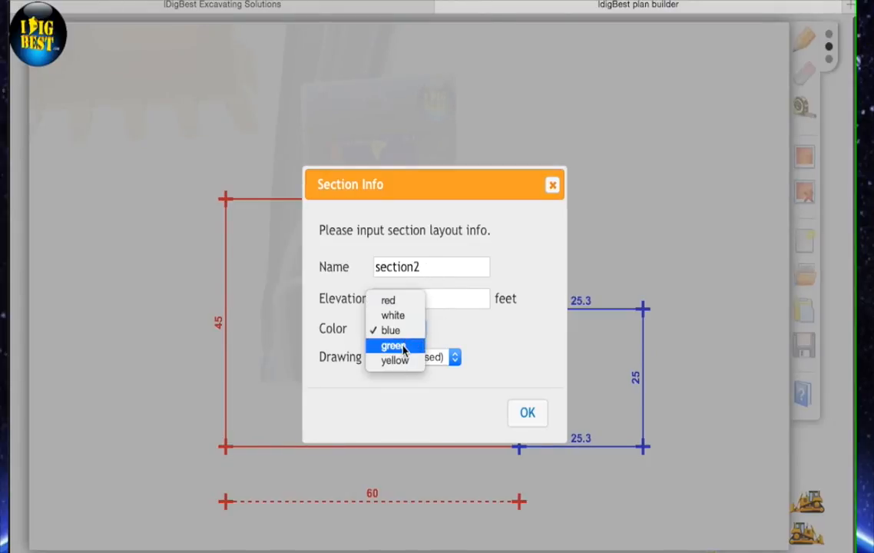
left_click(393, 345)
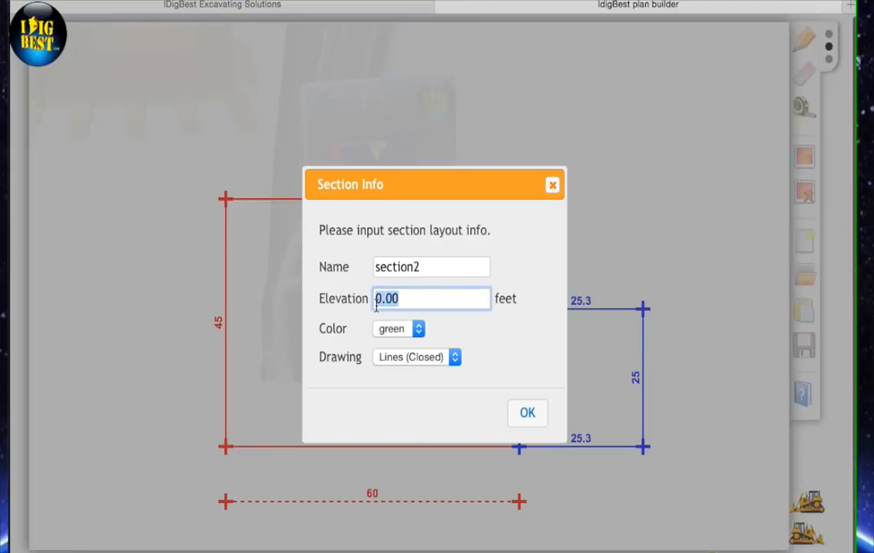
type("-")
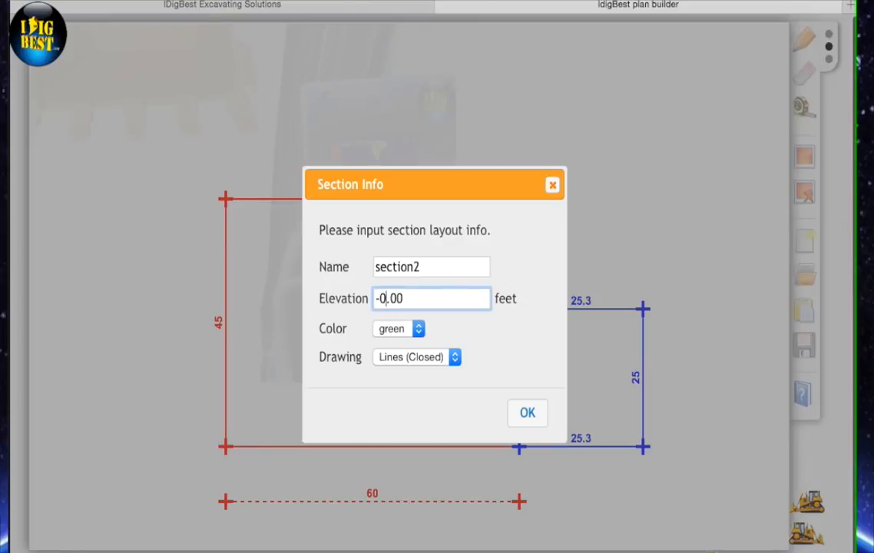
type("3")
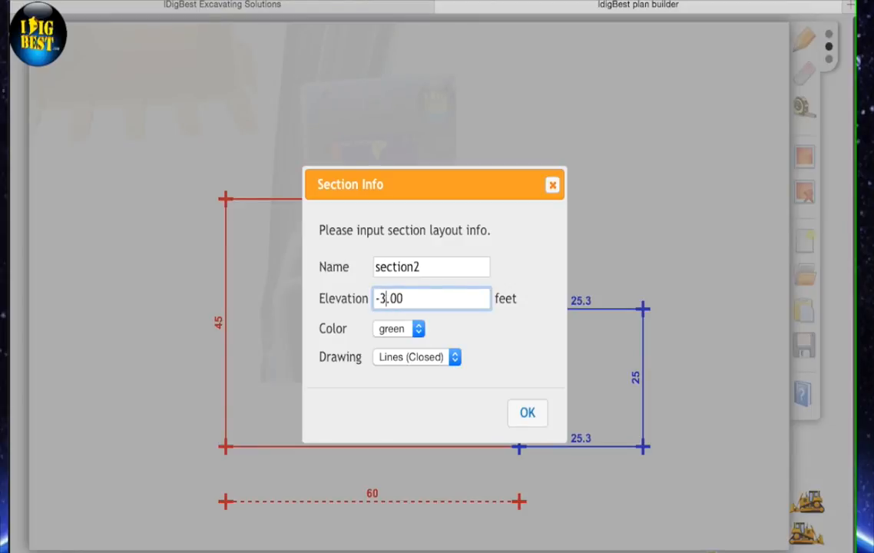
type("33")
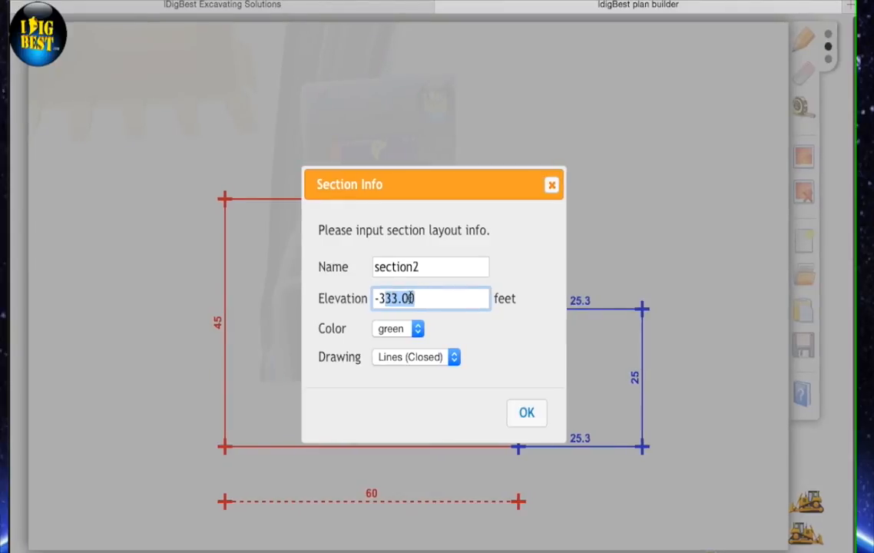
key("BackSpace")
type(".")
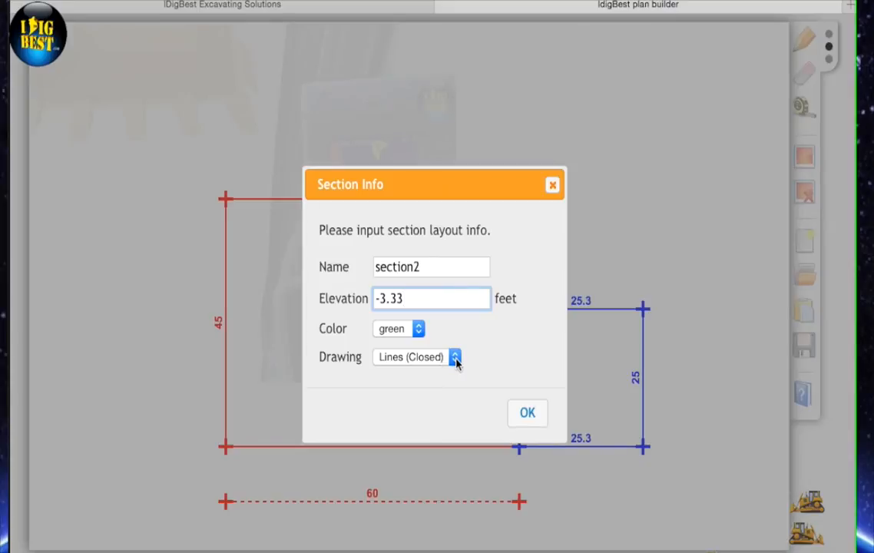
left_click(454, 357)
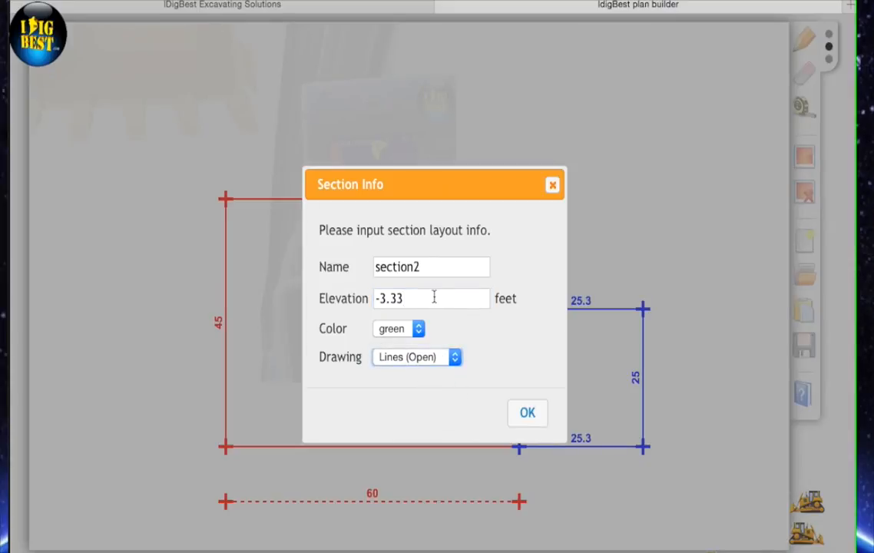
Name the section grage, accept it and choose to lay out another section.
type("g")
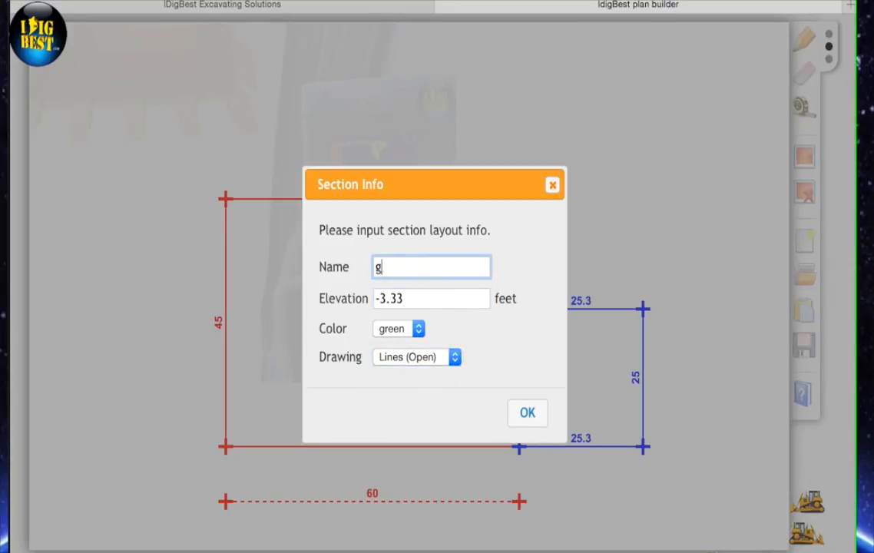
type("r")
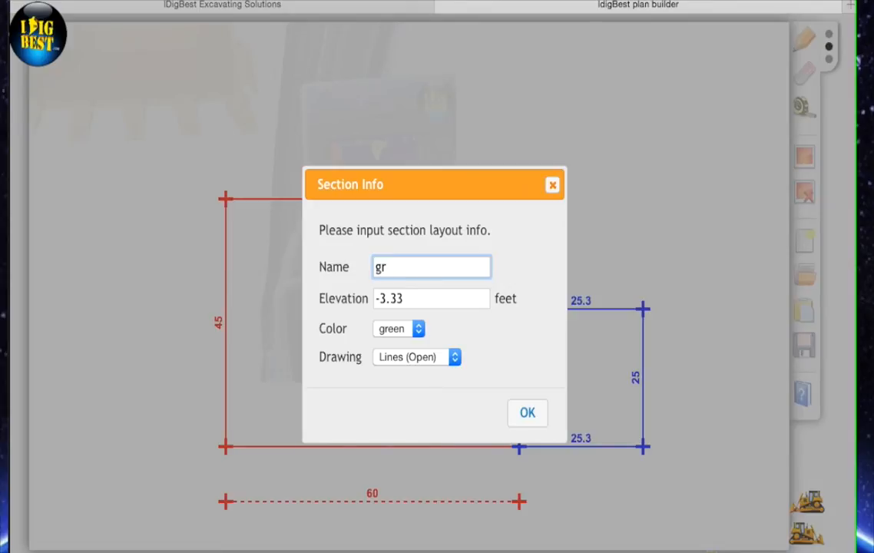
type("age")
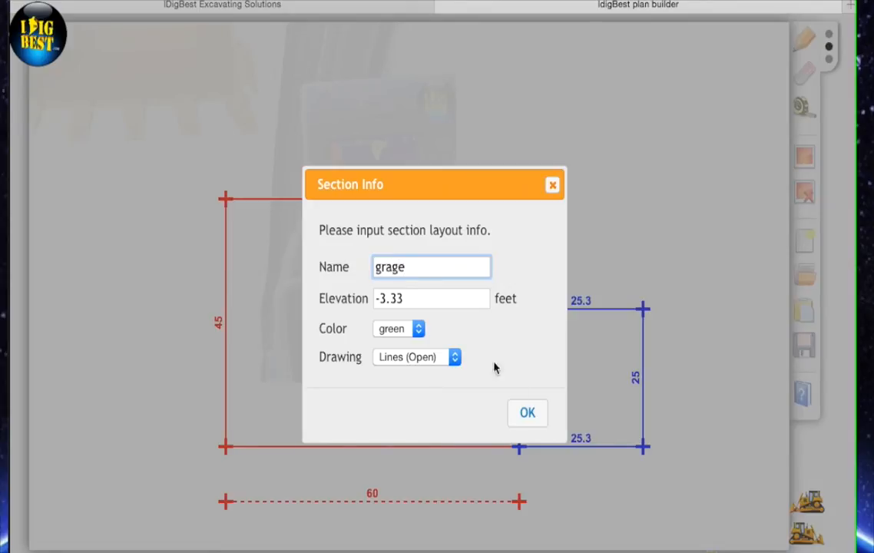
left_click(528, 411)
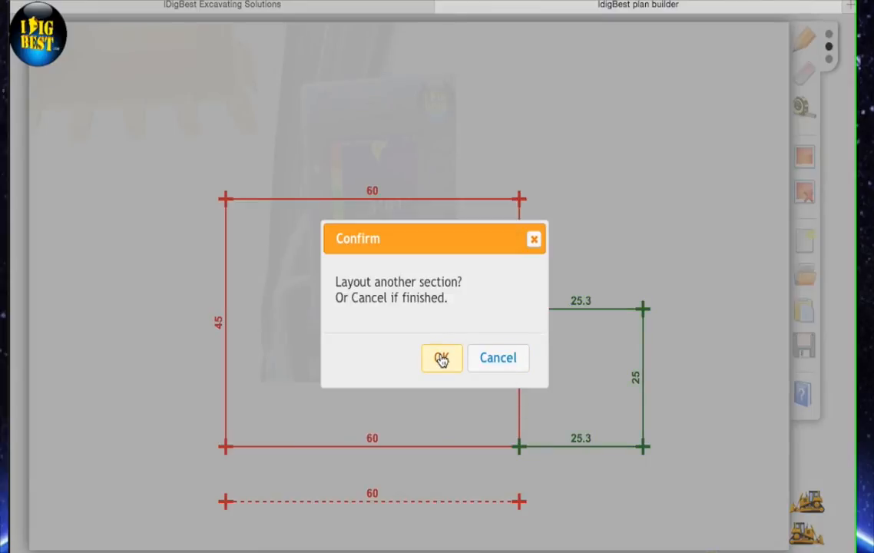
left_click(441, 357)
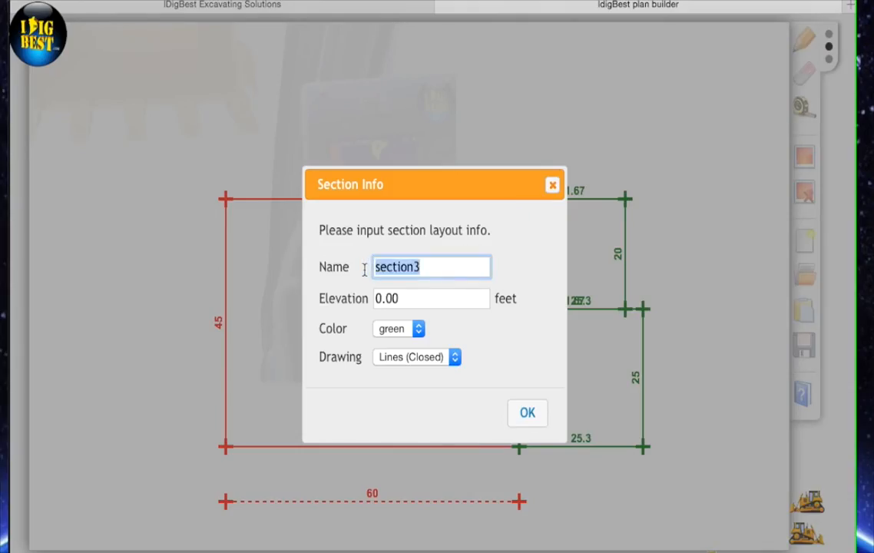
Name the third section craw at -4 feet elevation, blue with open lines.
type("cr")
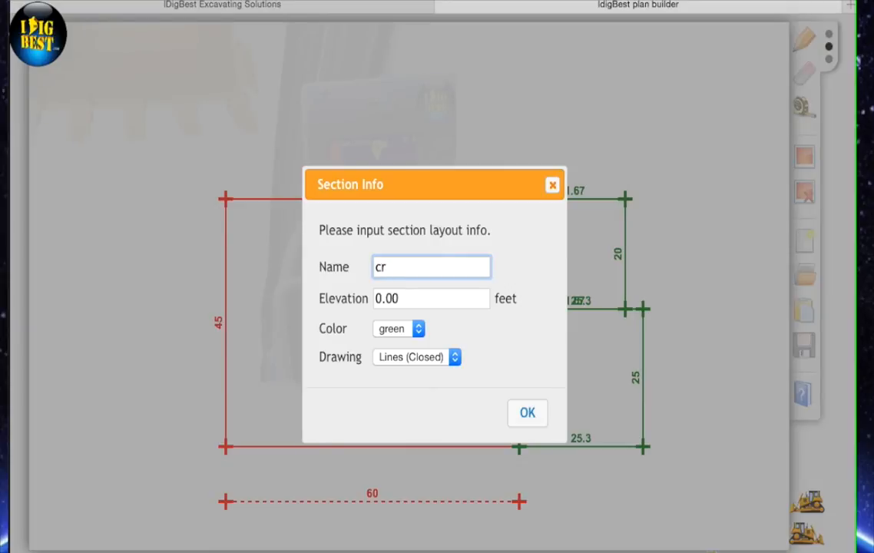
type("aw")
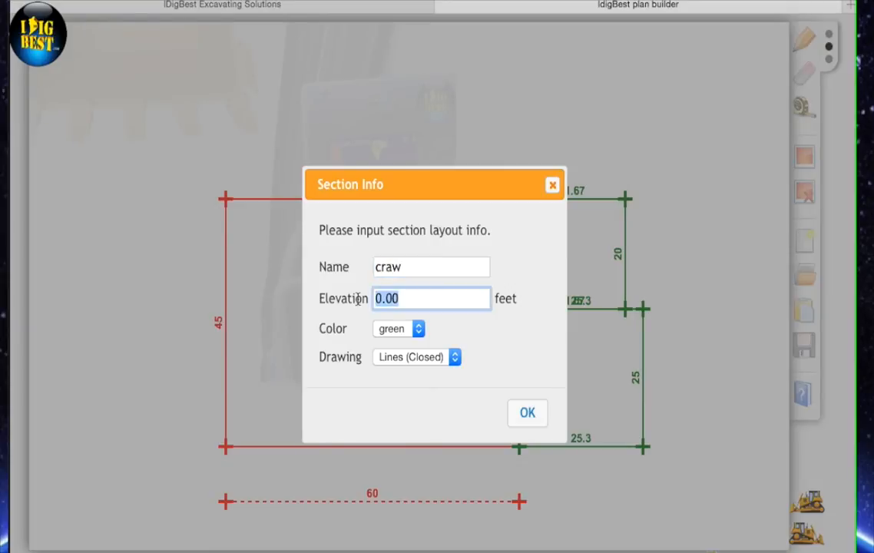
type("-")
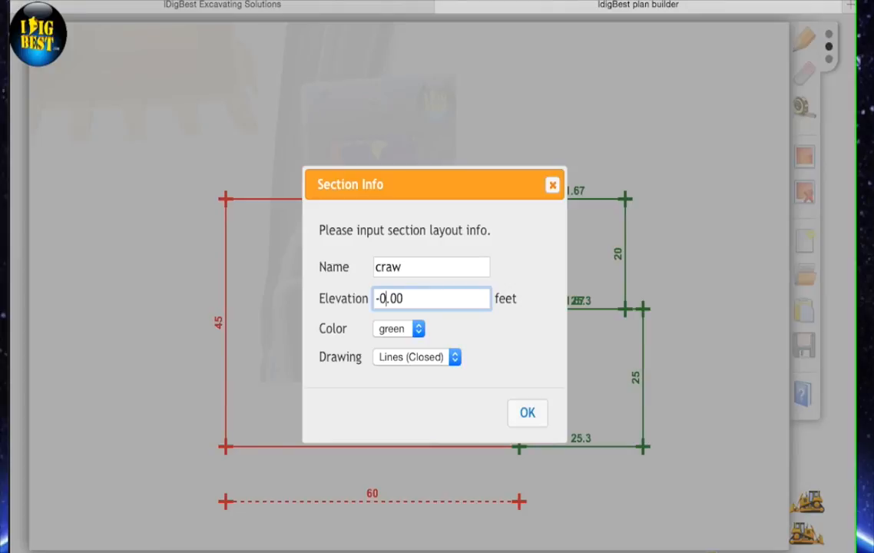
type("4")
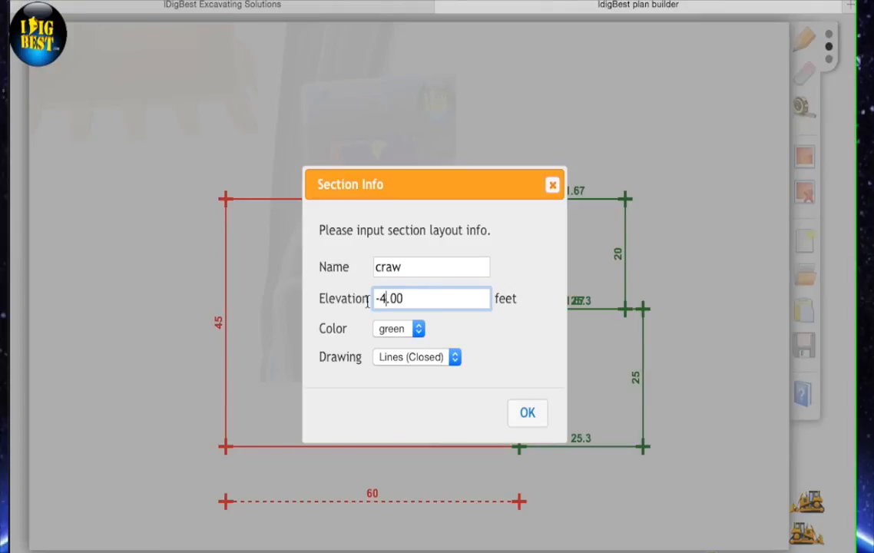
left_click(398, 328)
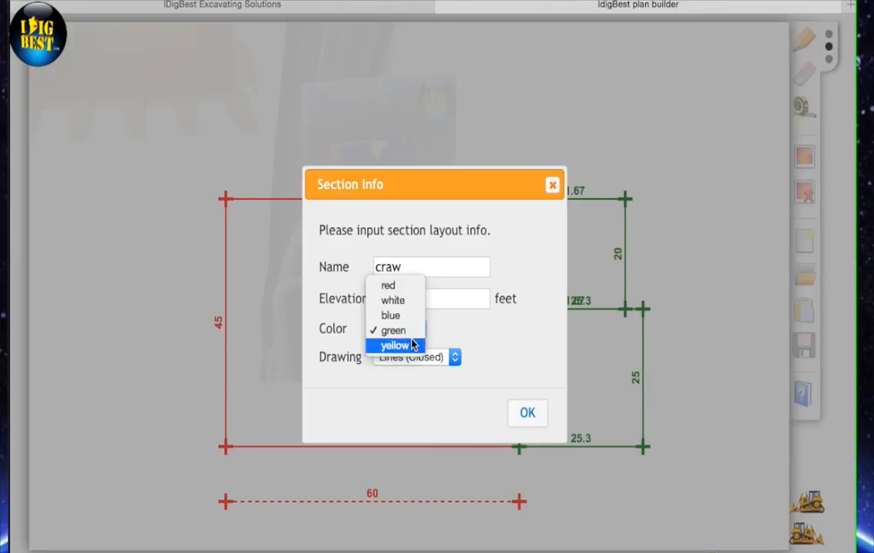
left_click(390, 315)
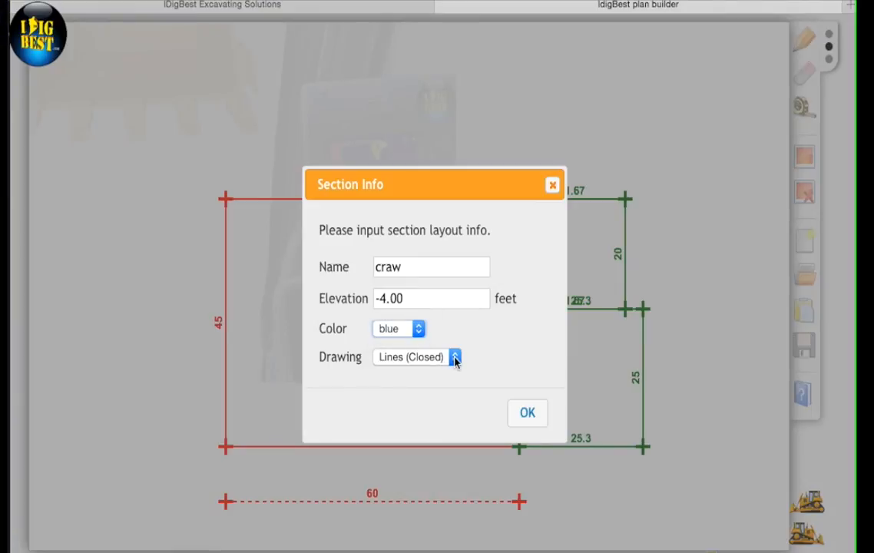
left_click(455, 356)
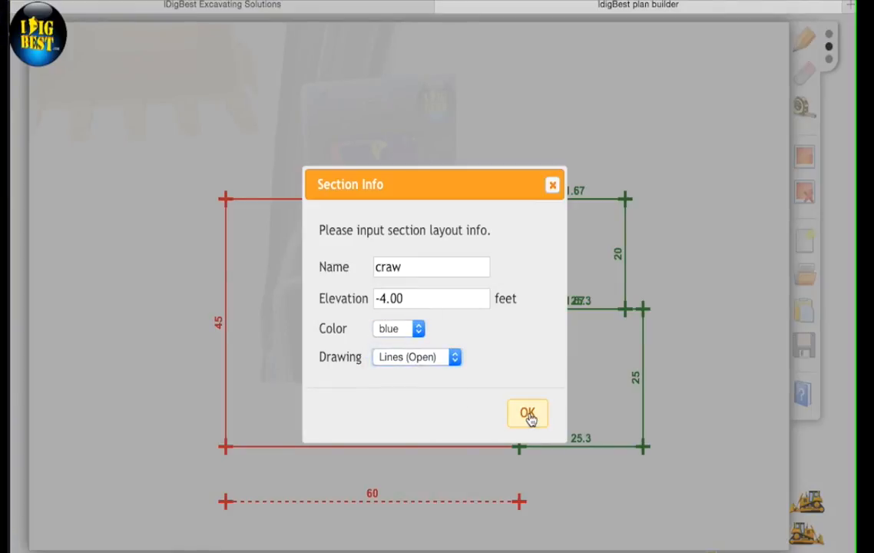
left_click(529, 413)
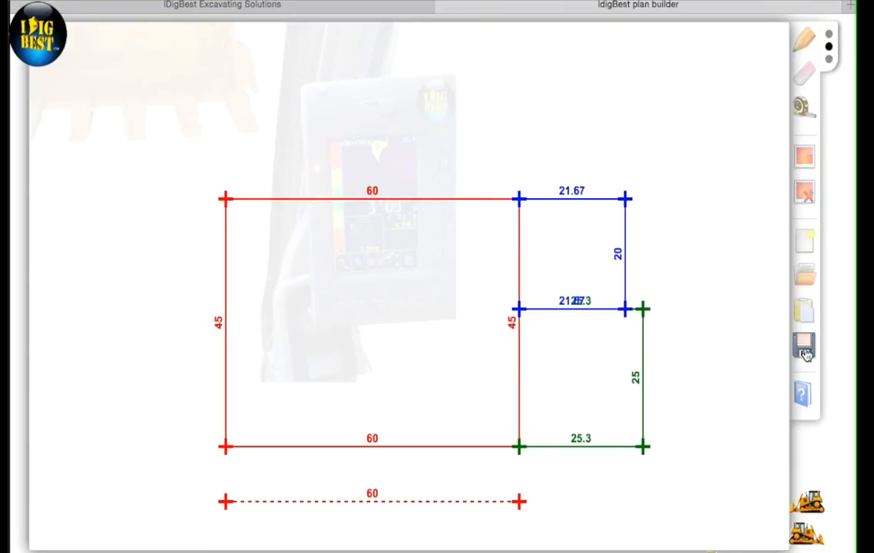
mouse_move(805, 347)
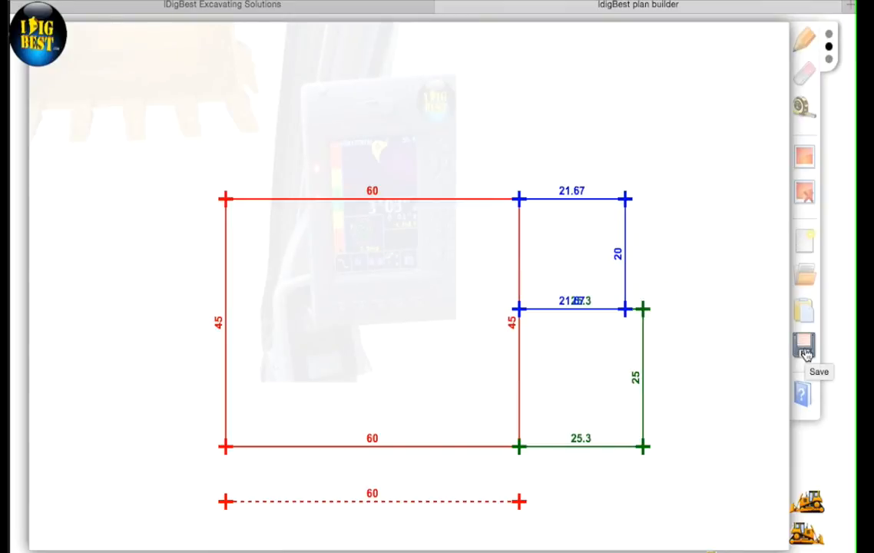